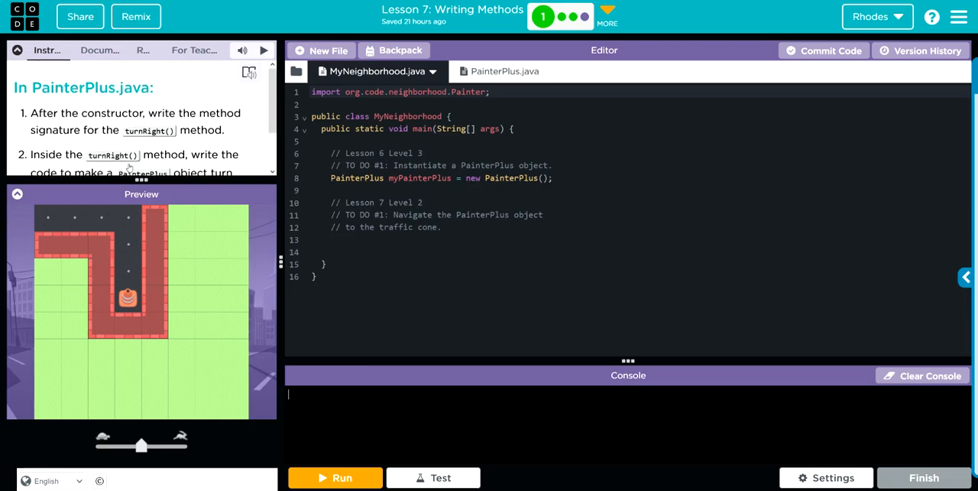
pyautogui.moveTo(167, 138)
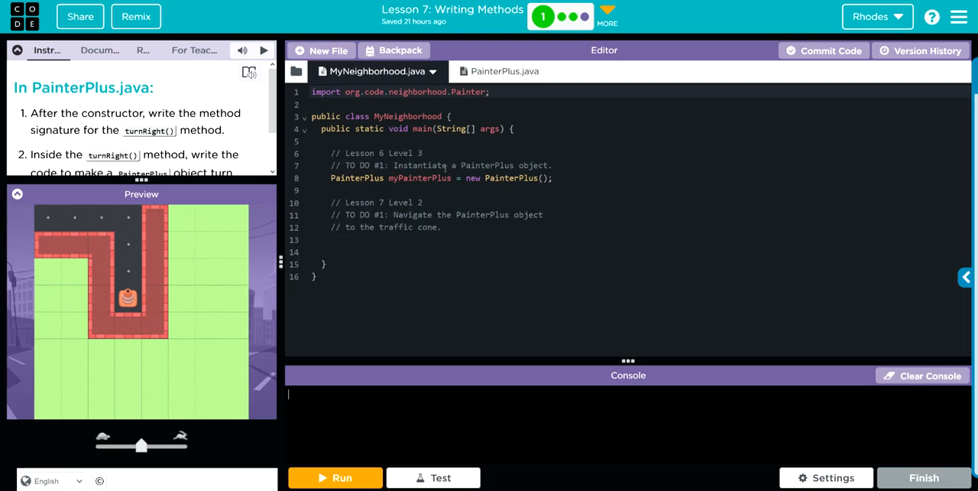
# Switch the editor to the PainterPlus.java file
pyautogui.click(504, 71)
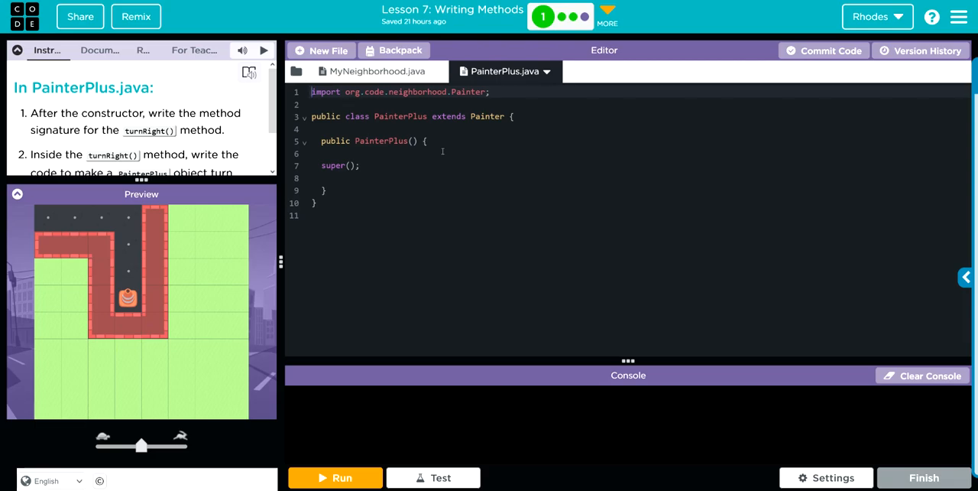
# Place the cursor in the PainterPlus class to begin editing below the constructor
pyautogui.click(99, 49)
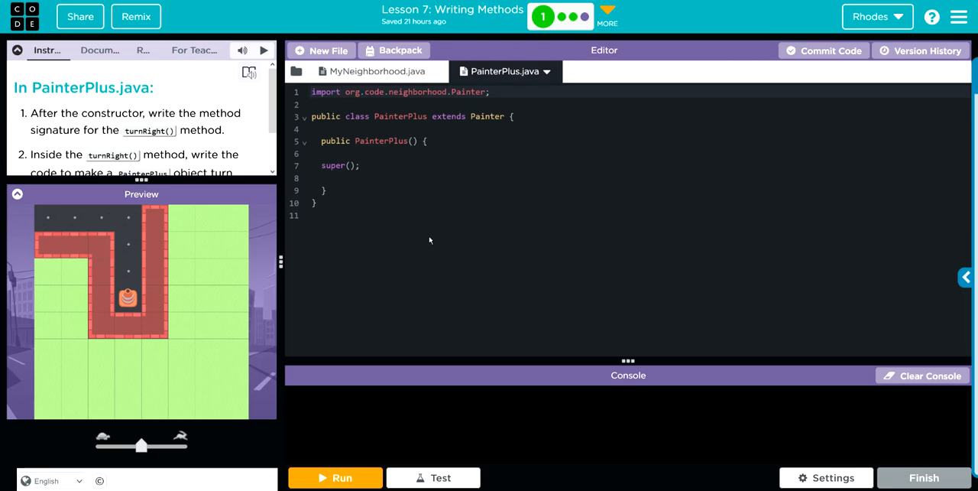
pyautogui.moveTo(517, 237)
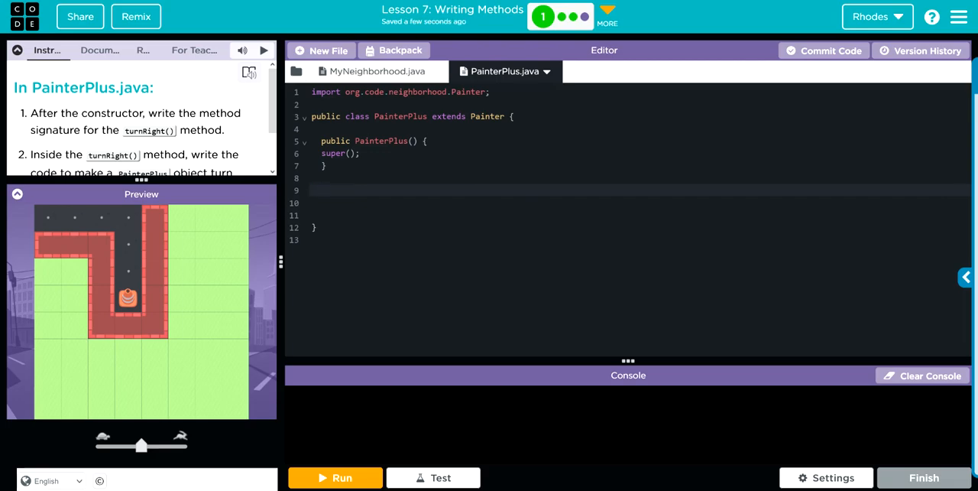
# Declare an empty public void turnRight() {} method below the constructor
pyautogui.write('public')
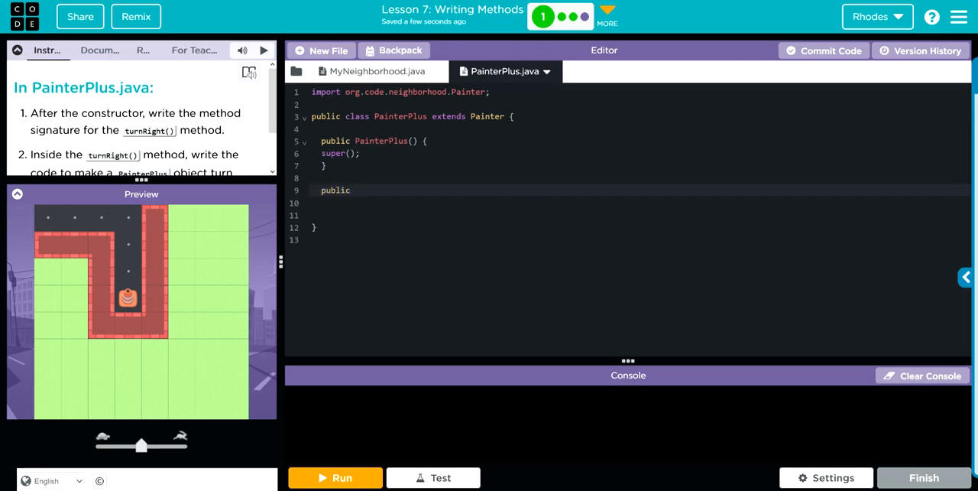
pyautogui.write('void')
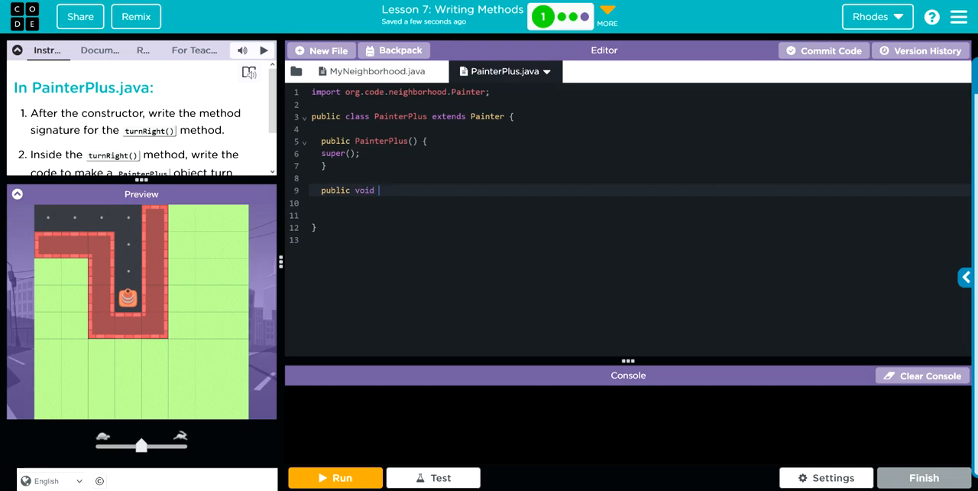
pyautogui.write('turn')
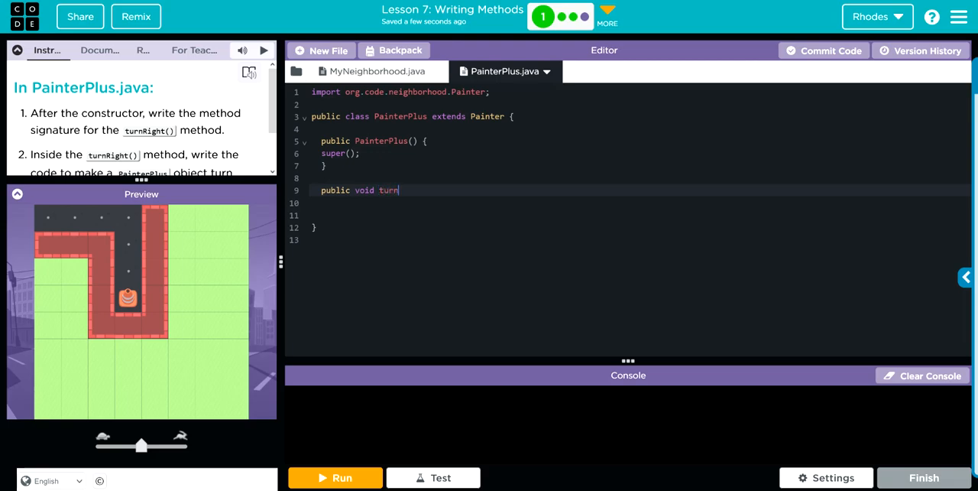
pyautogui.write('Right')
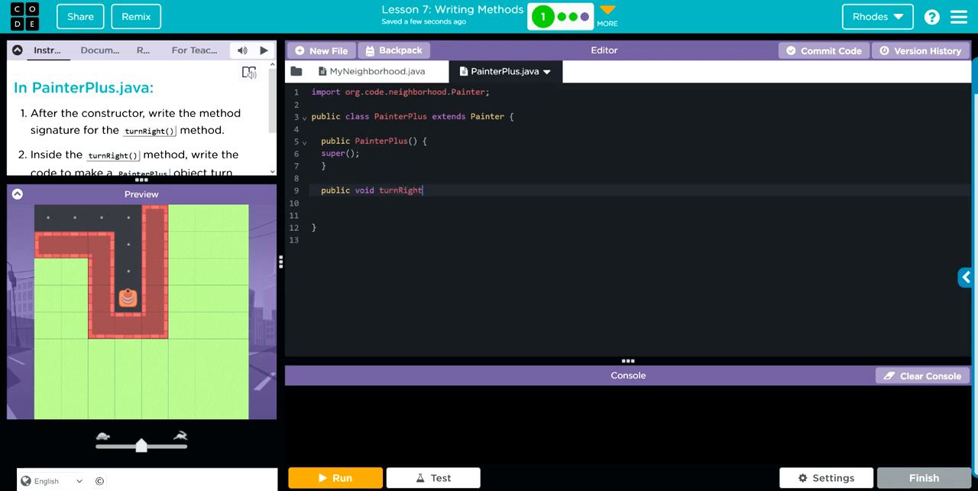
pyautogui.write('()')
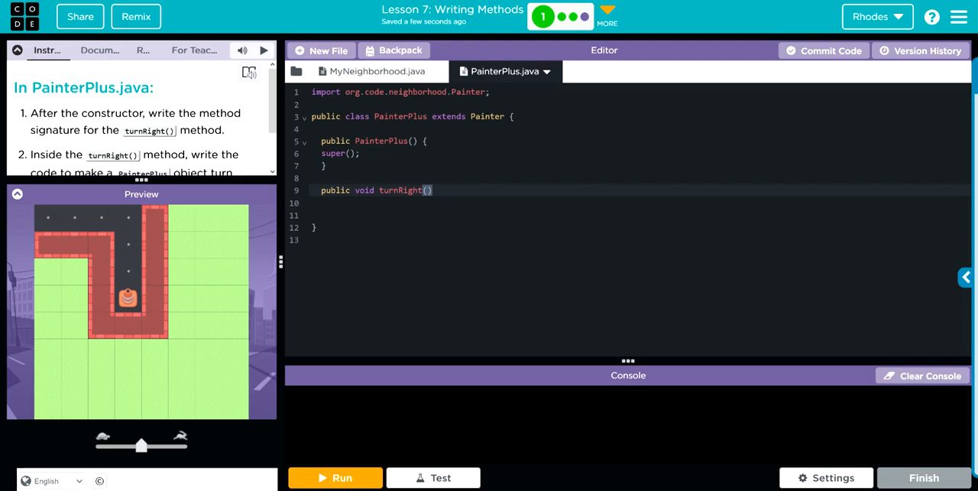
pyautogui.write('{}')
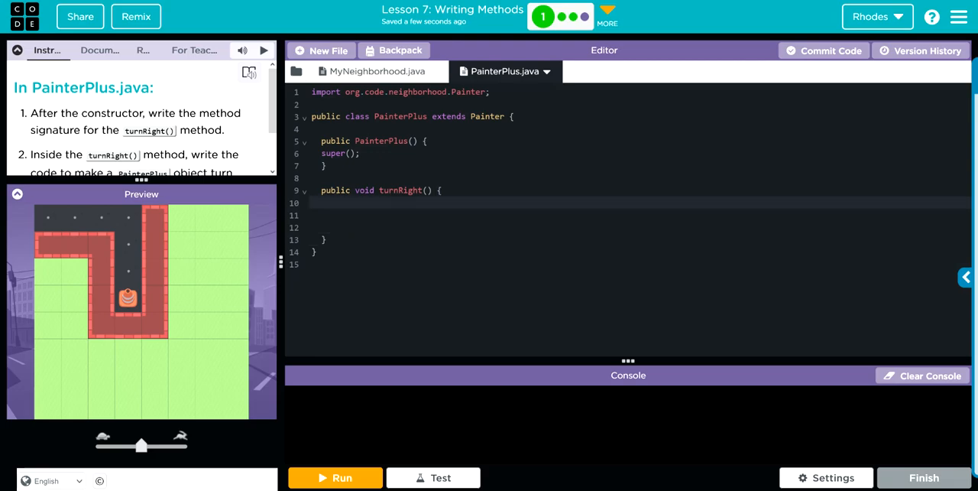
# Fill the turnRight() body with three turnLeft(); calls
pyautogui.click(330, 202)
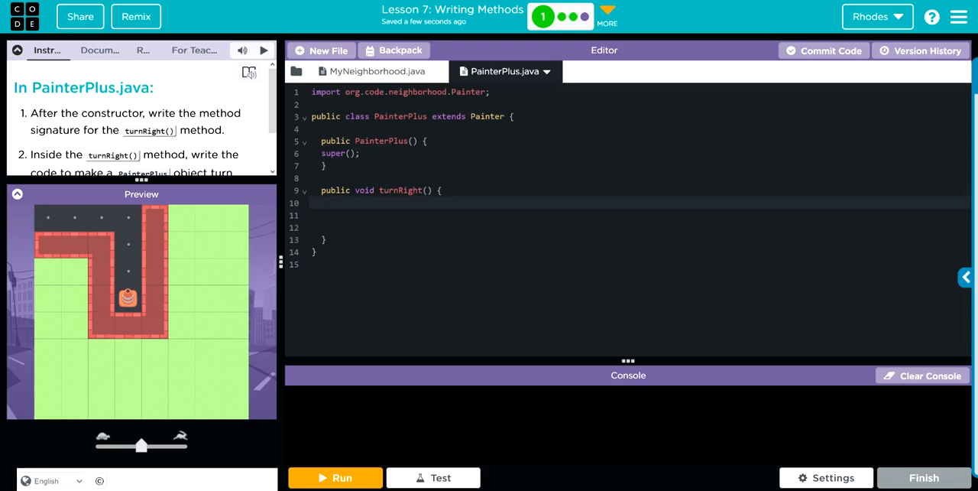
pyautogui.click(330, 202)
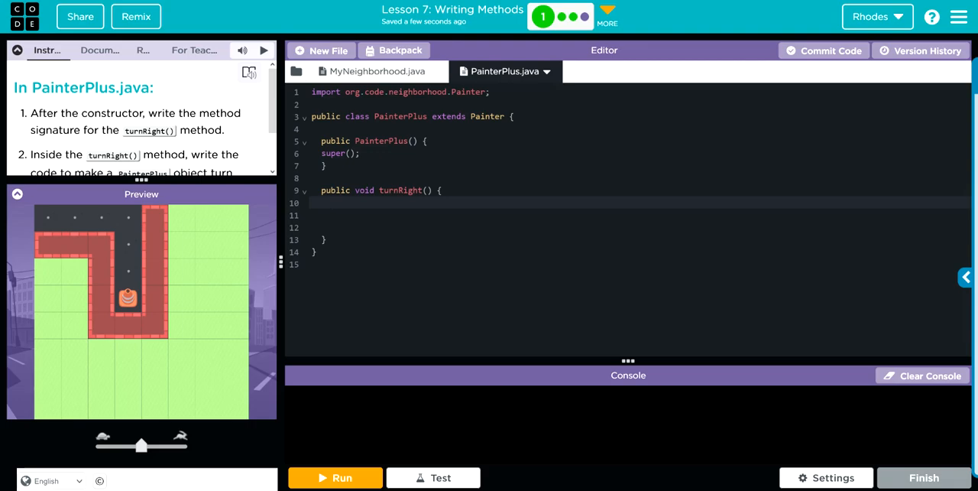
pyautogui.write('turnl')
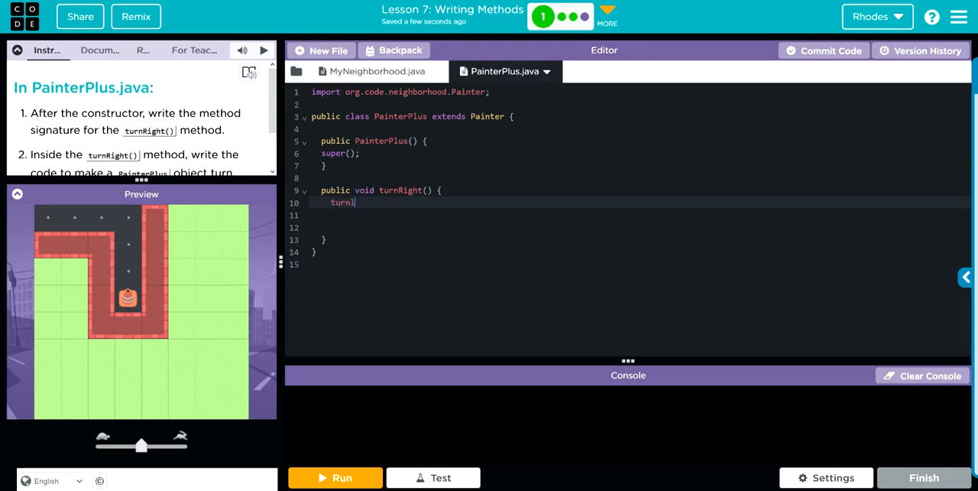
pyautogui.write('Left()')
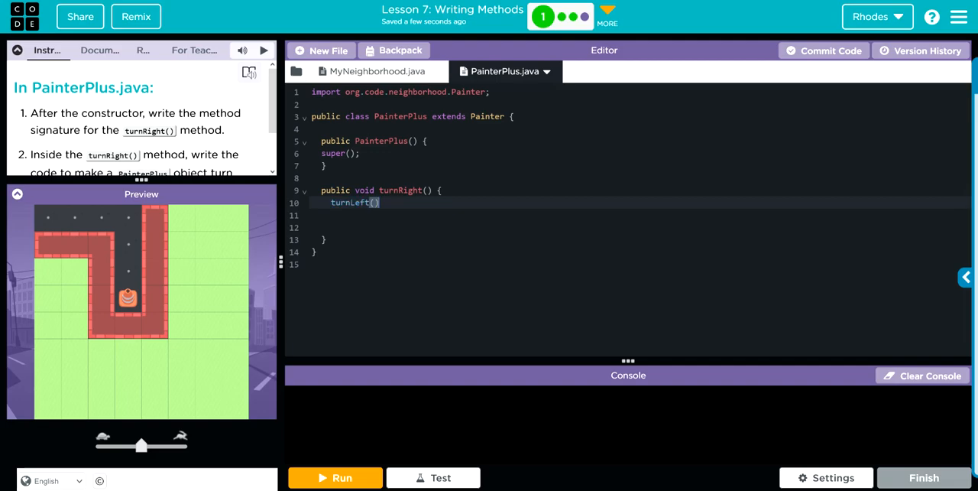
pyautogui.write('turnLeft();')
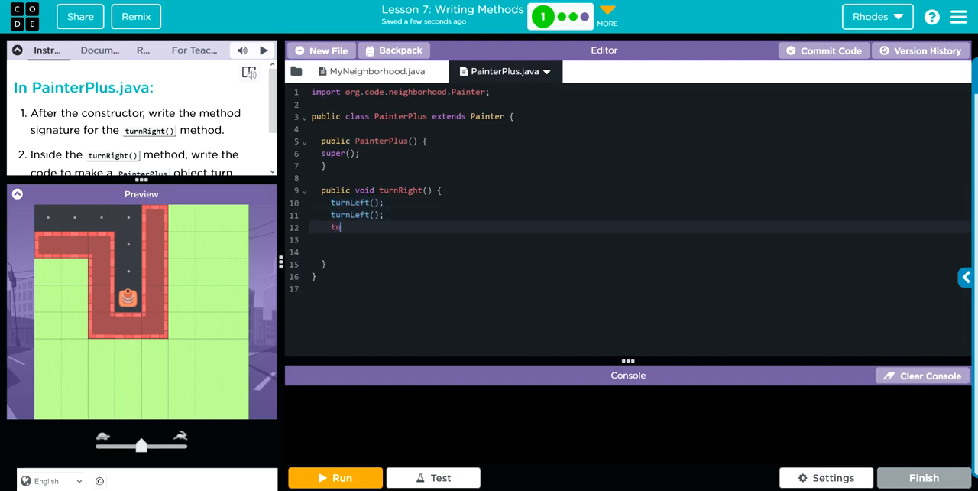
pyautogui.write('rnLeft')
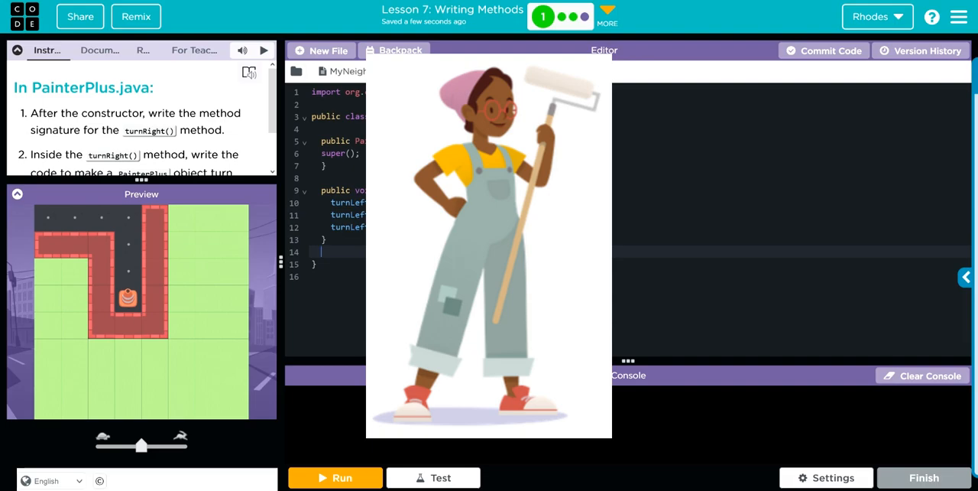
# Check MyNeighborhood.java, return to PainterPlus.java and run the program
pyautogui.click(321, 252)
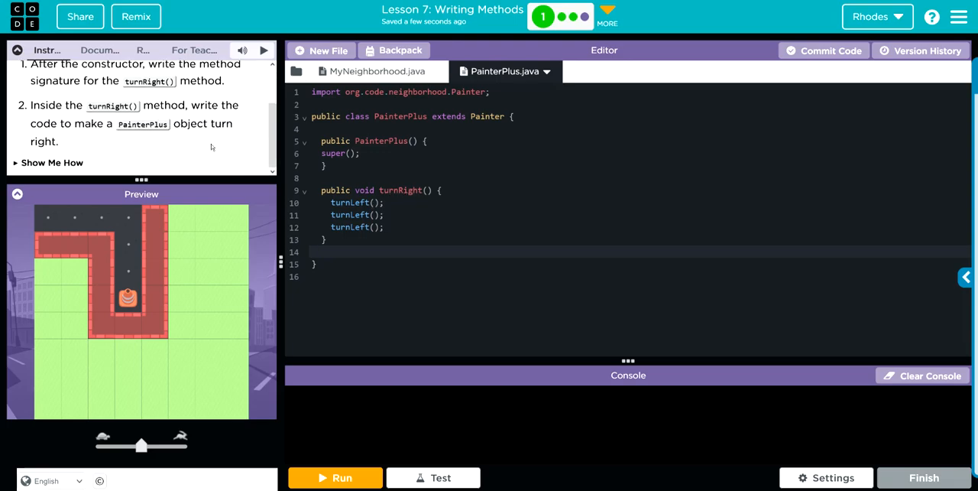
pyautogui.click(374, 71)
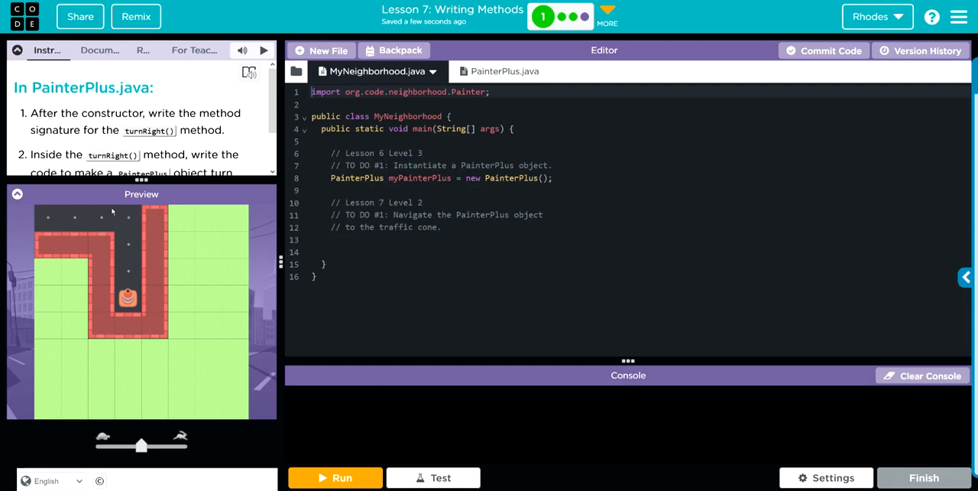
pyautogui.click(505, 70)
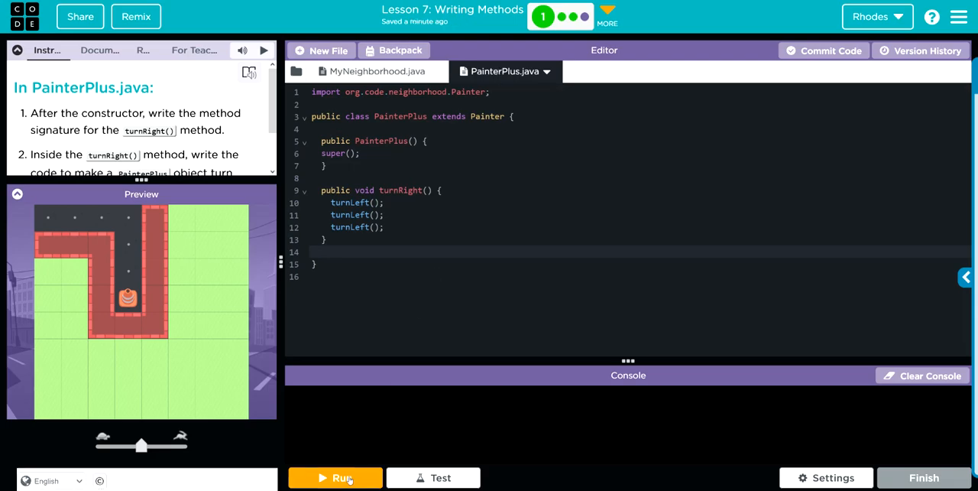
pyautogui.click(335, 477)
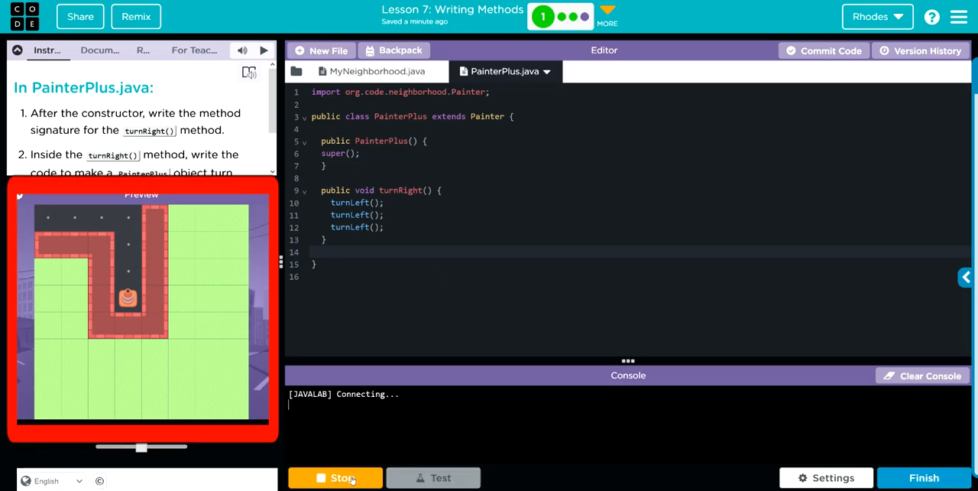